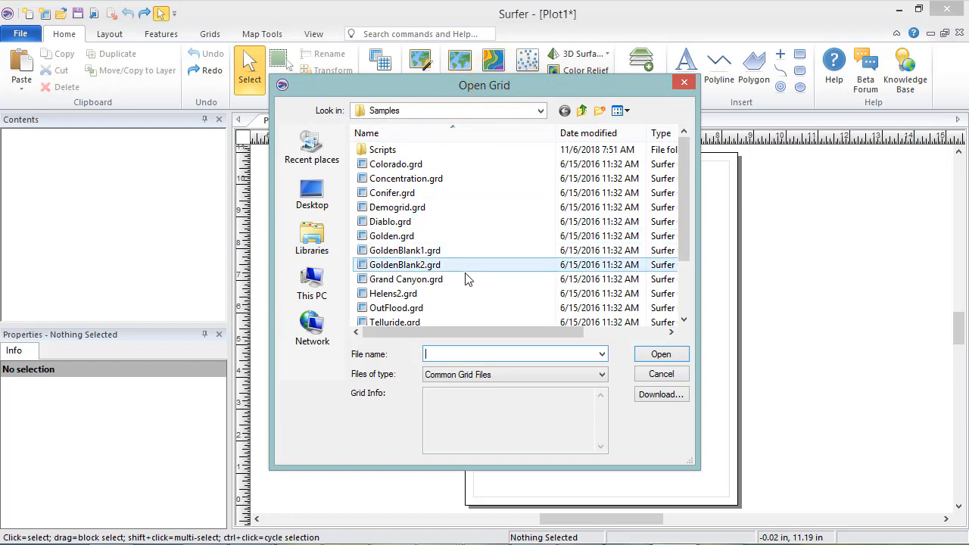
Open the Helens2.grd sample grid as a new contour map
click(392, 293)
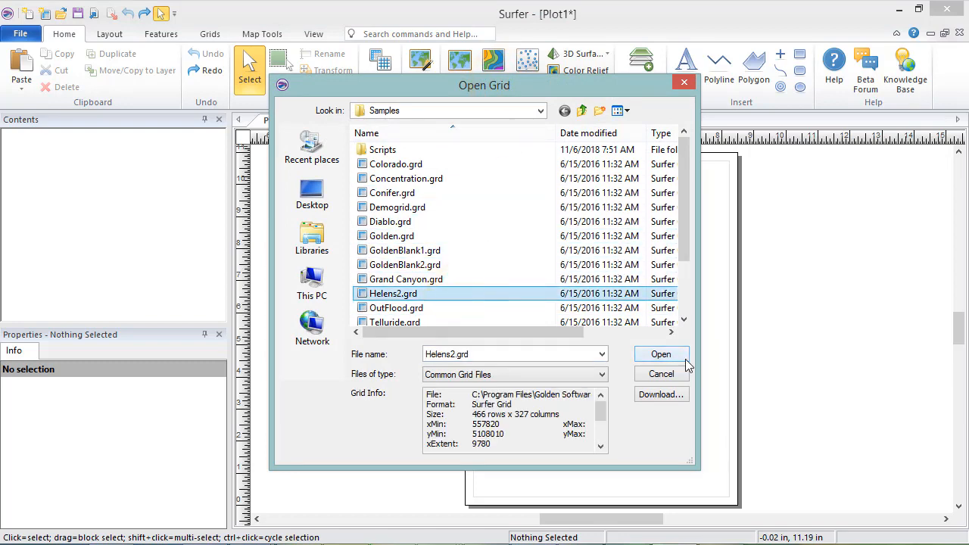
click(661, 353)
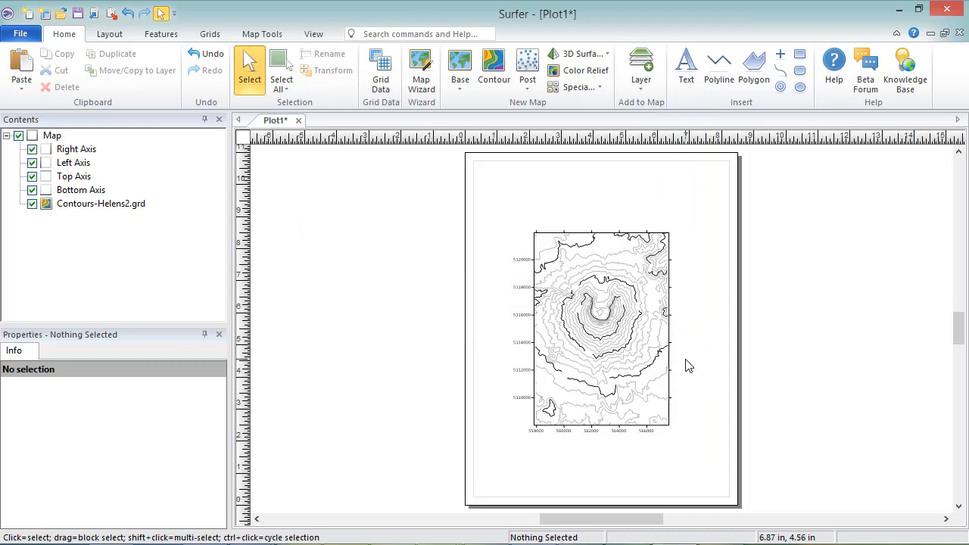
mouse_move(465, 341)
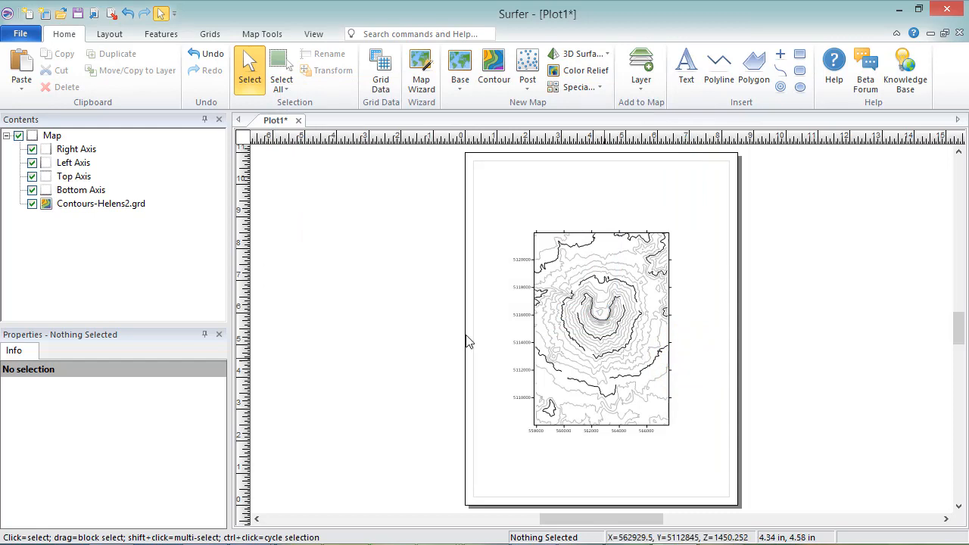
Select the Contours-Helens2.grd map to display its properties
click(101, 203)
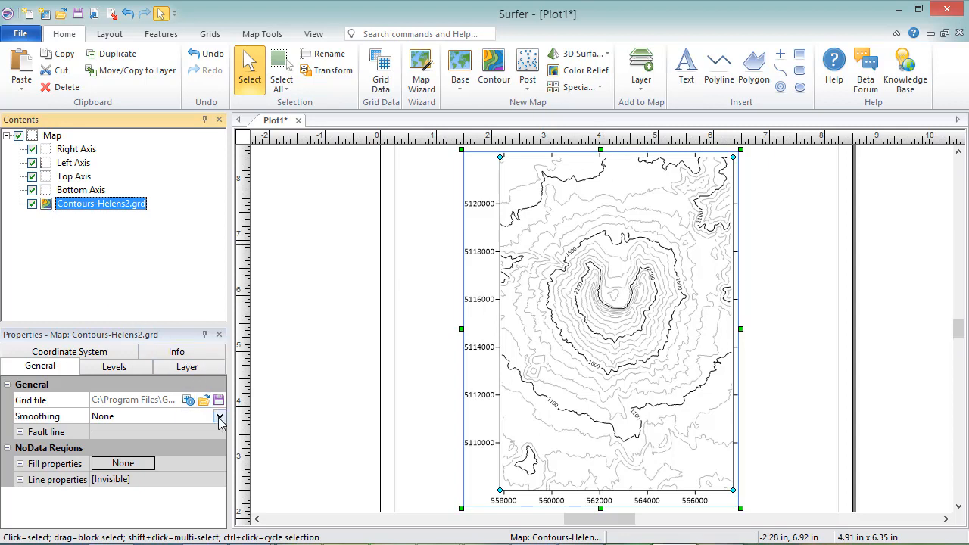
Keep smoothing at None, toggle Fault line, and expand the no-data fill properties
click(220, 416)
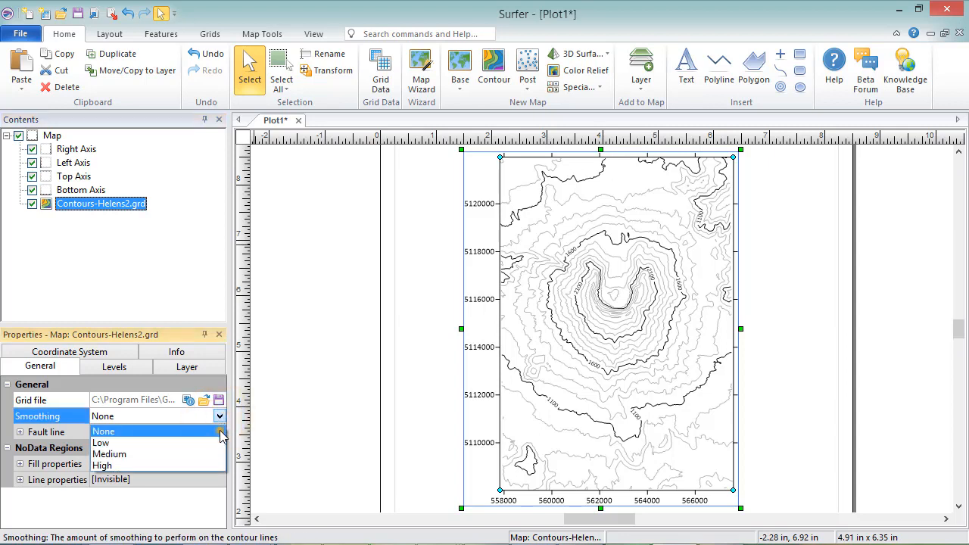
click(104, 431)
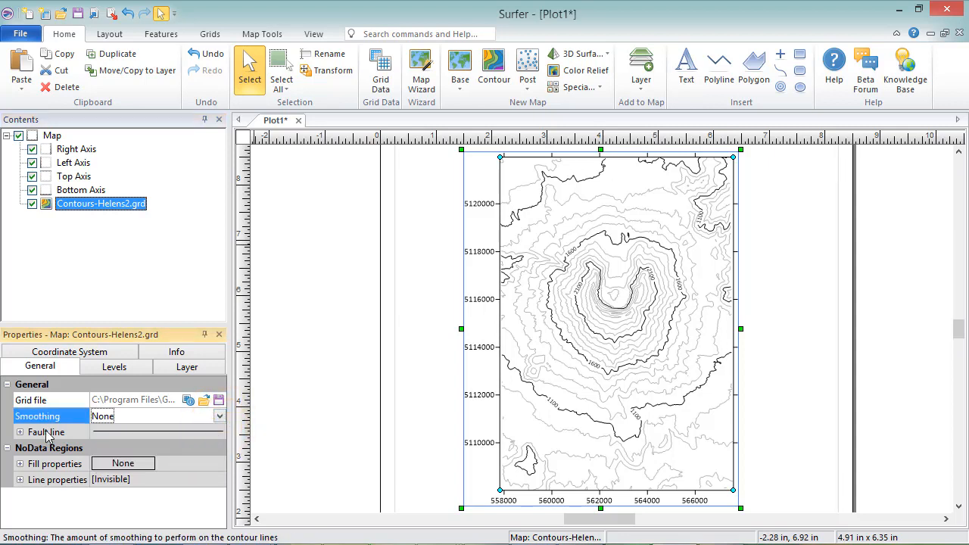
click(21, 432)
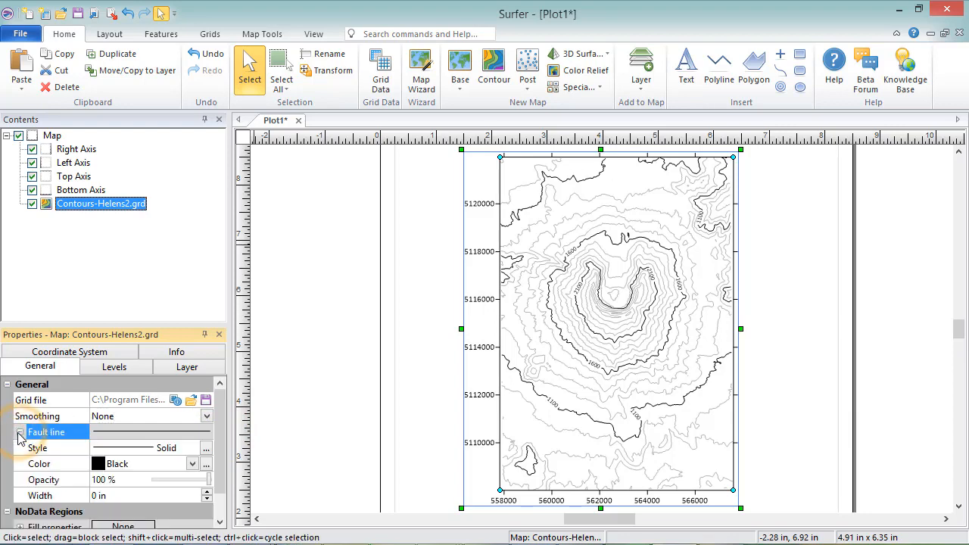
click(18, 431)
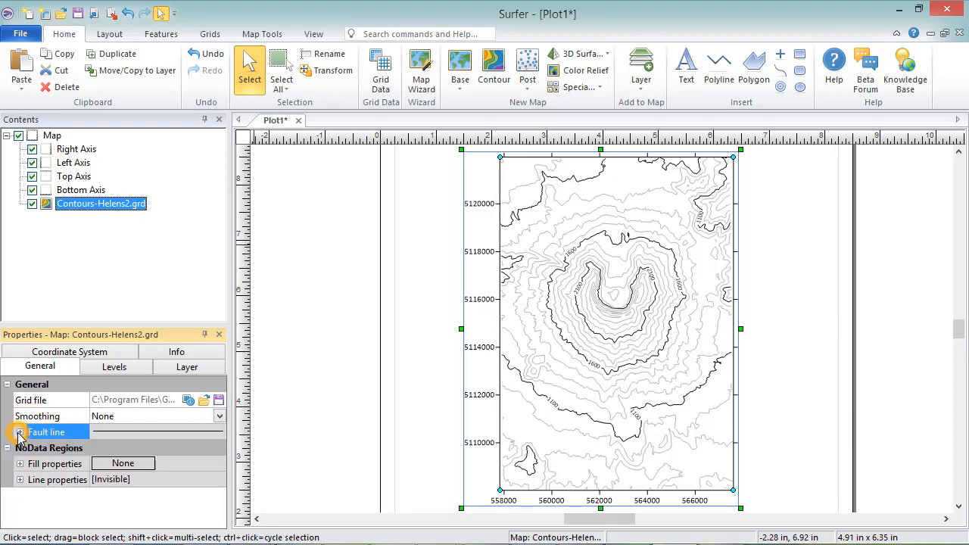
click(19, 431)
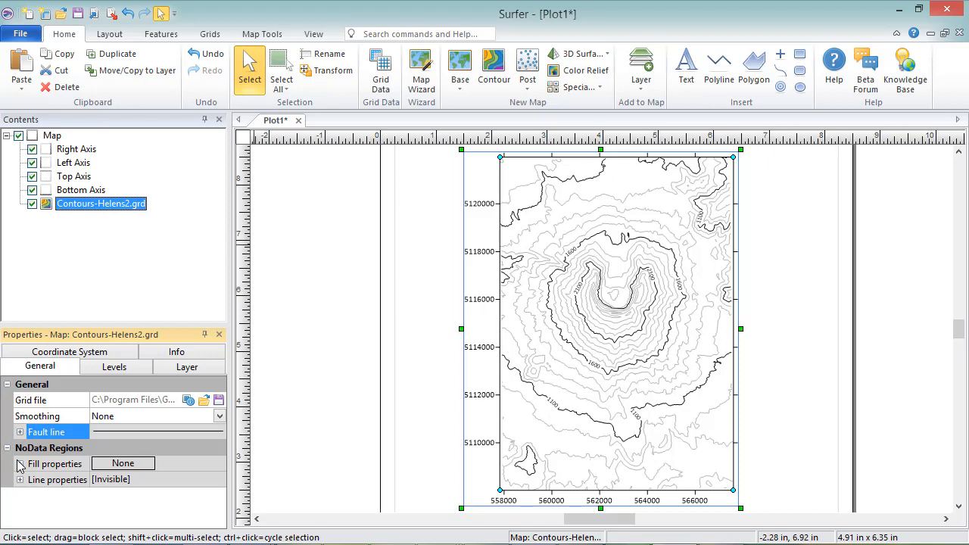
click(19, 463)
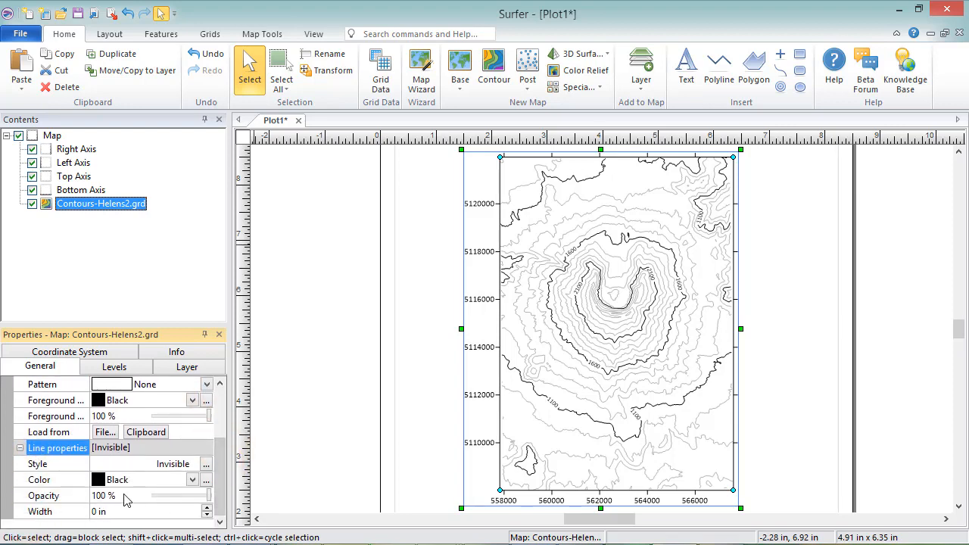
click(113, 366)
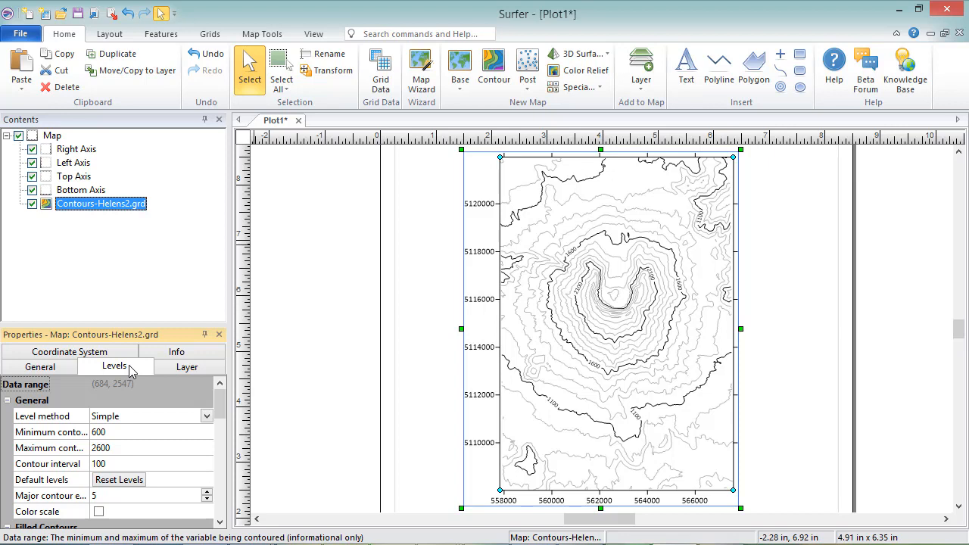
Review the Levels tab's level method options and keep Simple (600–2600, interval 100)
click(206, 416)
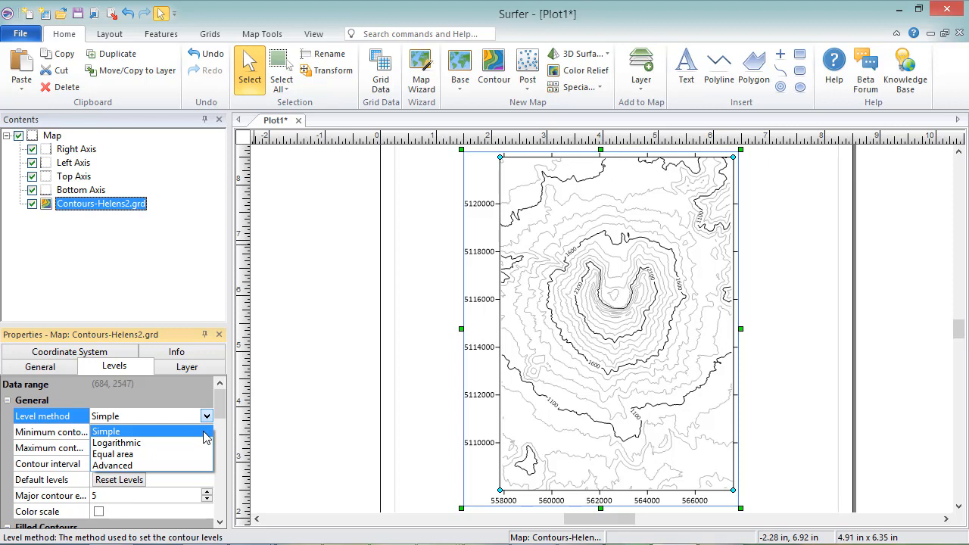
mouse_move(116, 443)
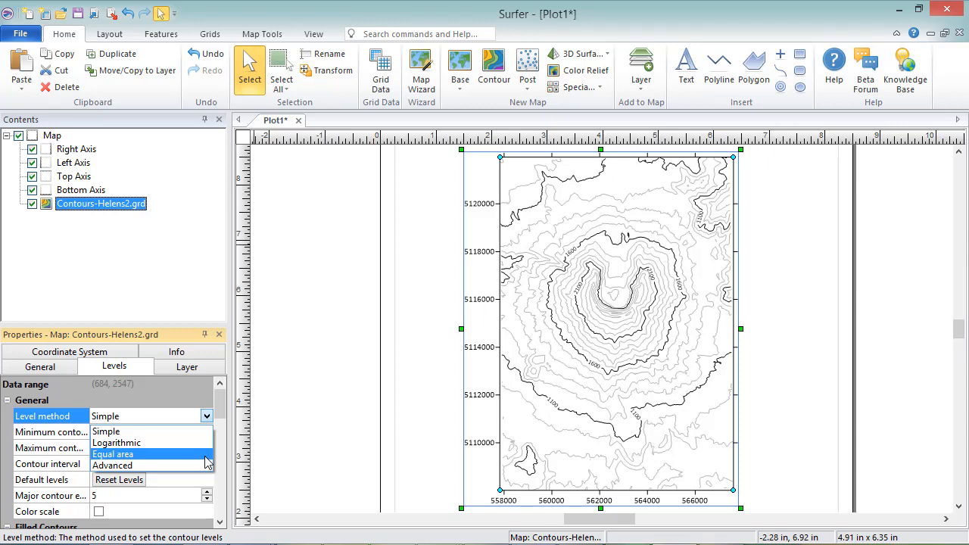
mouse_move(112, 465)
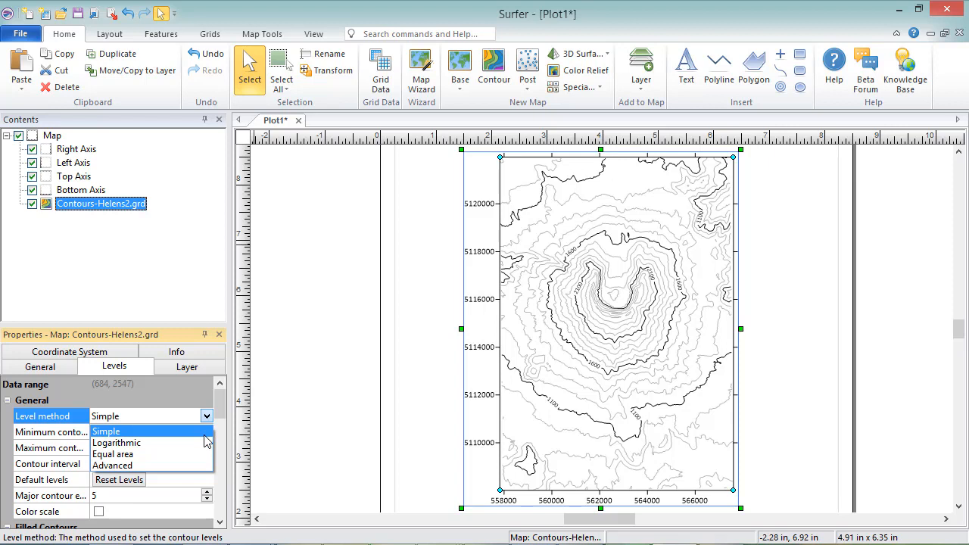
click(105, 431)
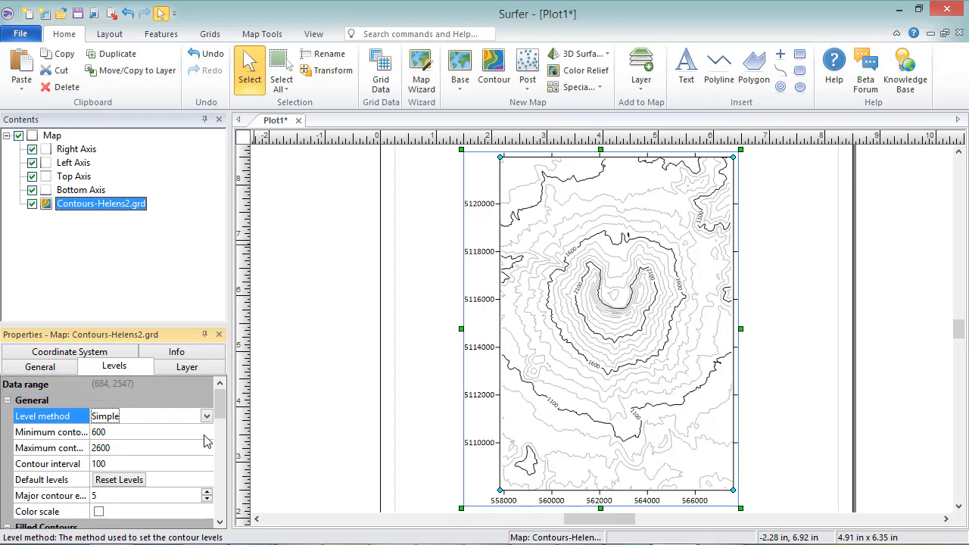
mouse_move(179, 439)
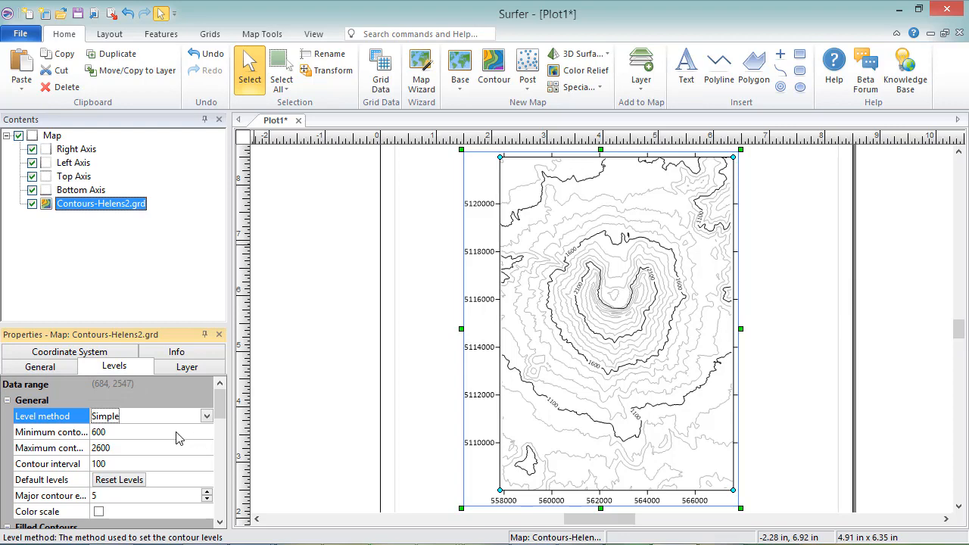
text(1000)
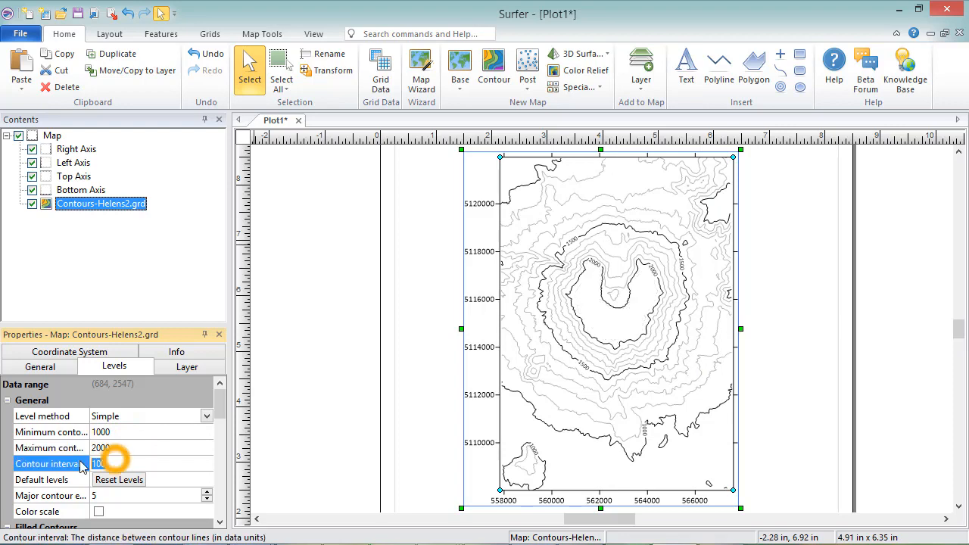
text(50)
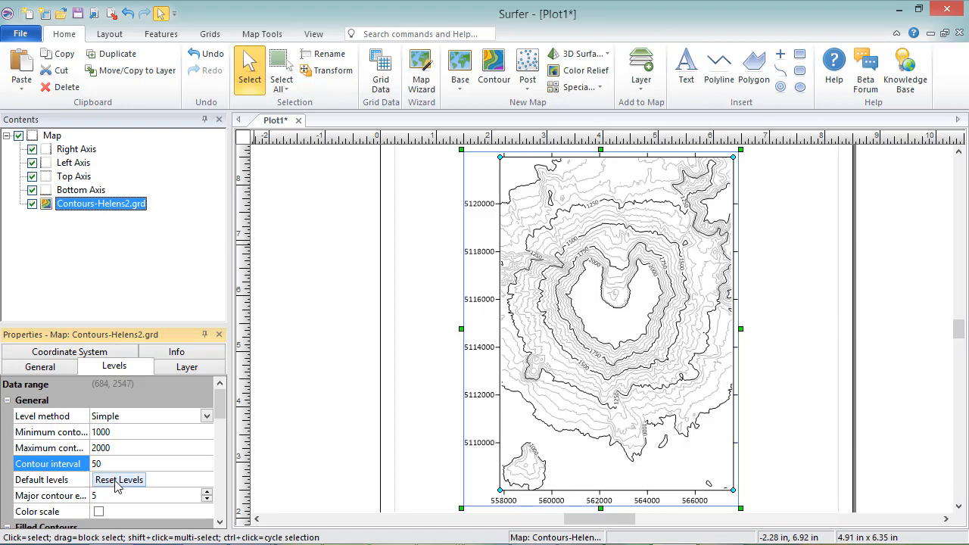
click(118, 479)
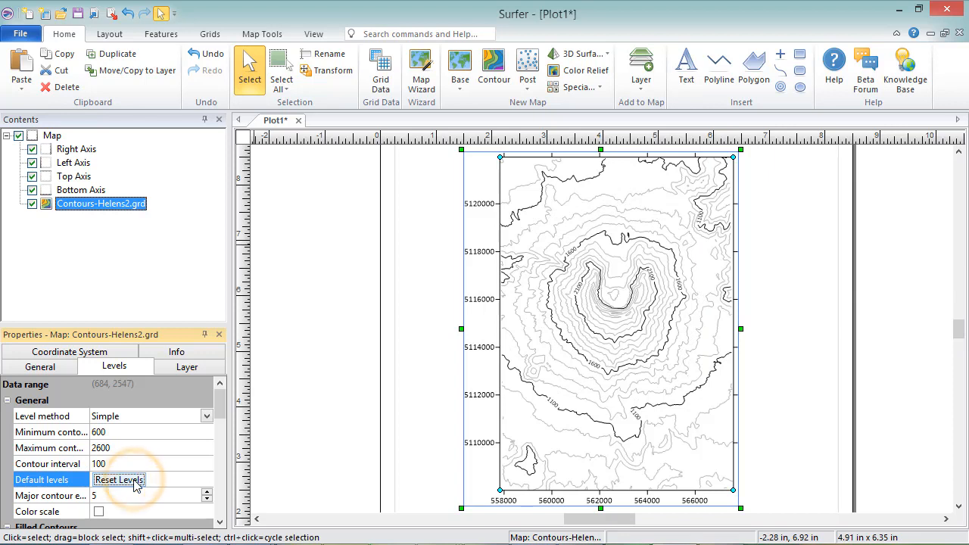
click(118, 479)
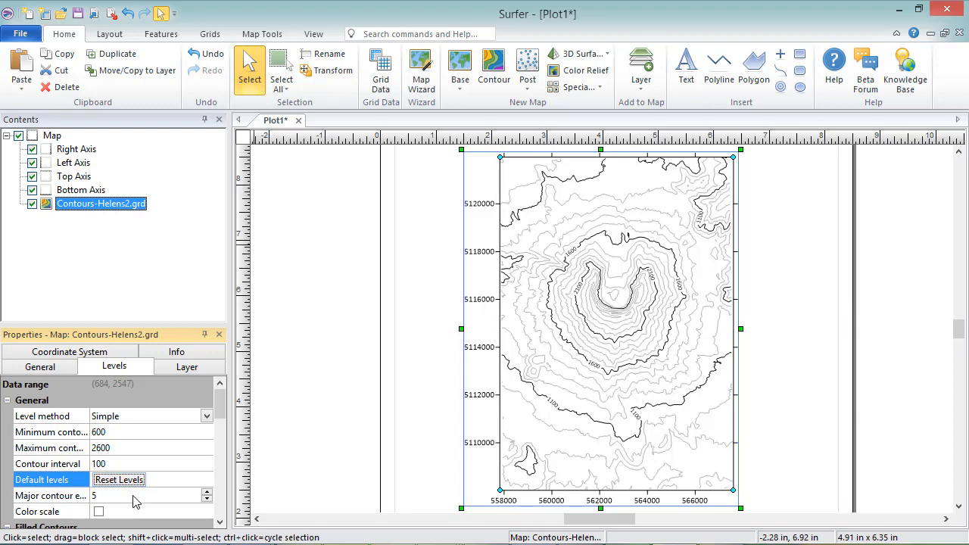
Set Major contour every to 4 on the Levels tab
click(53, 496)
text(4)
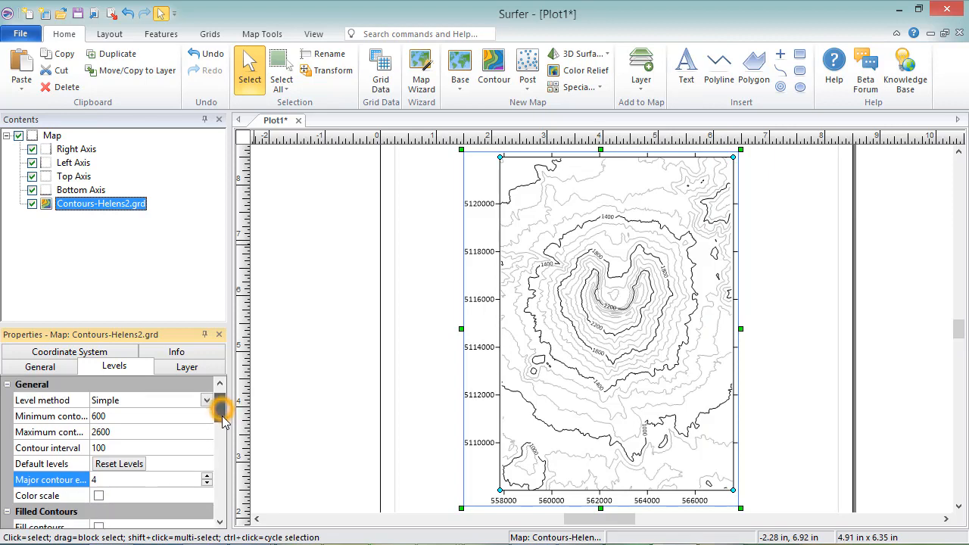
scroll(down, 3)
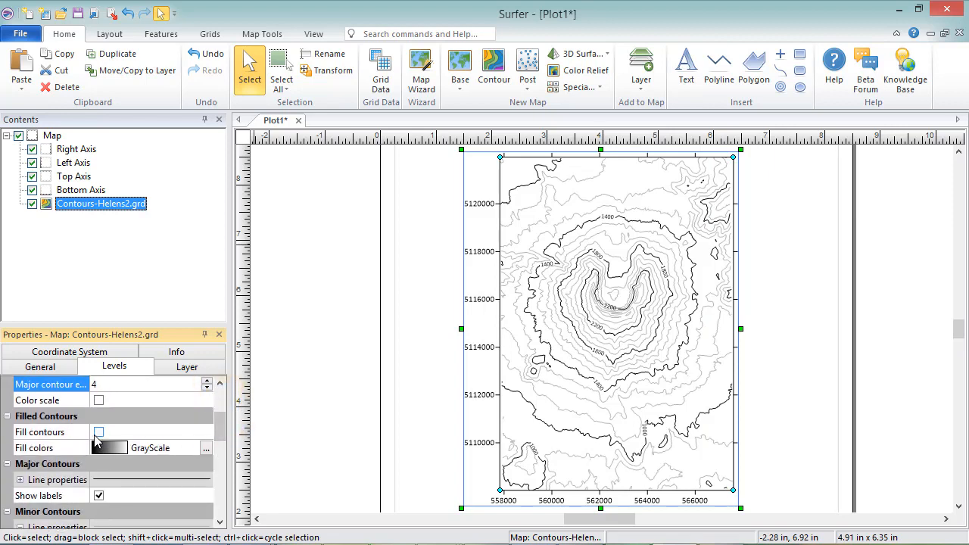
Turn on Fill contours with Rainbow10 fill colors, briefly viewing the Colormap Editor
click(98, 432)
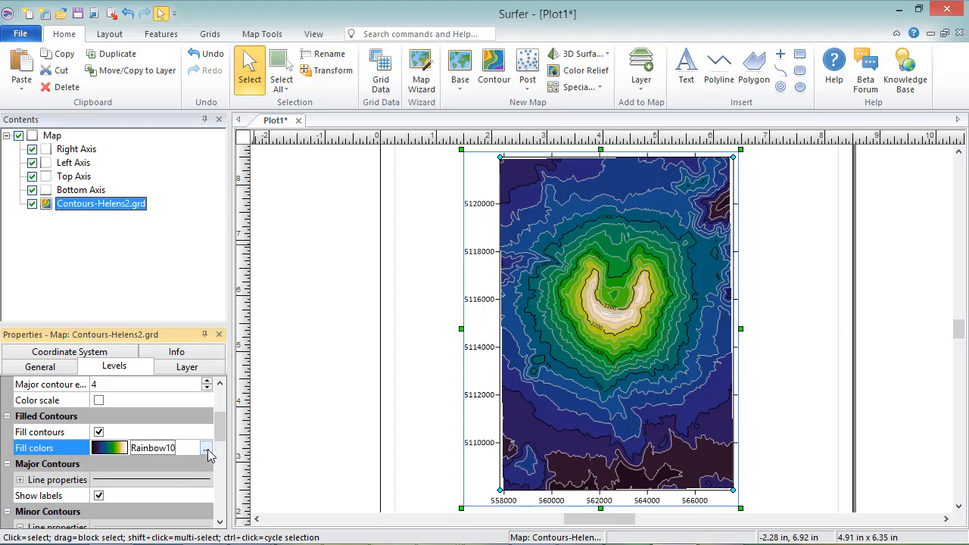
click(206, 447)
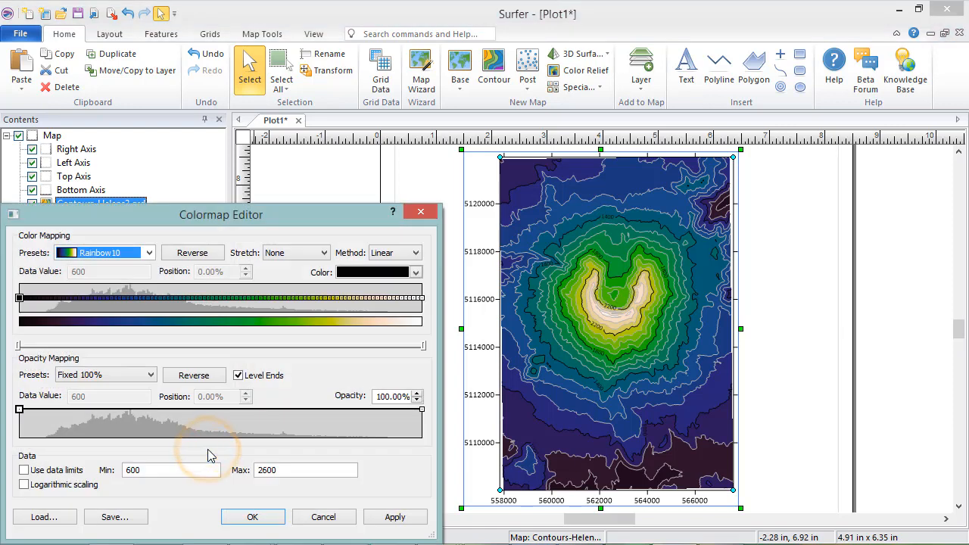
click(24, 470)
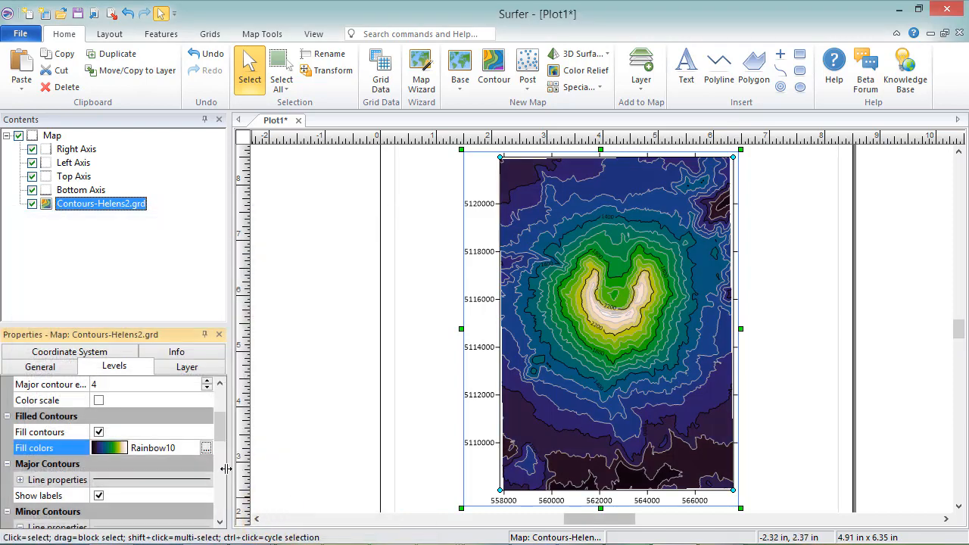
Enable the Color scale legend, inspect it, then reselect Contours-Helens2.grd
click(98, 400)
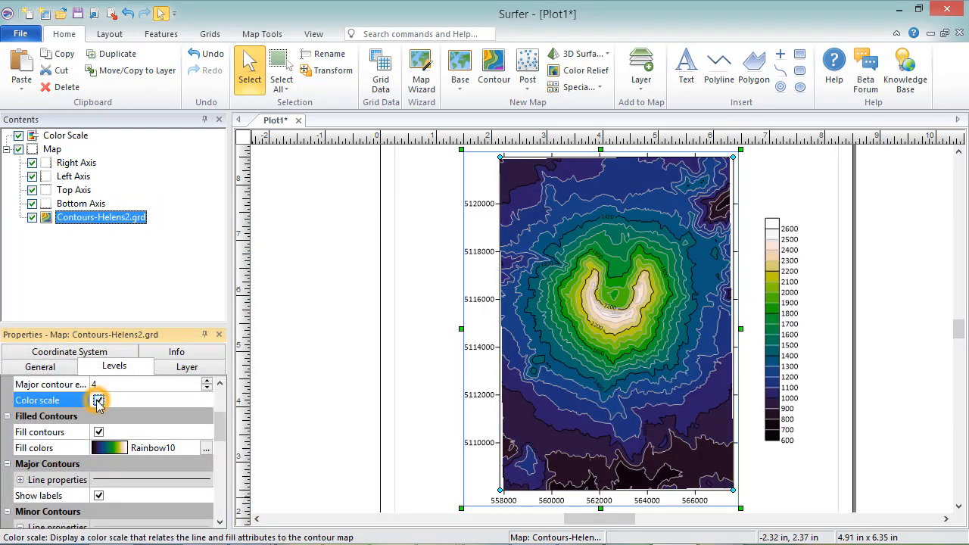
click(98, 400)
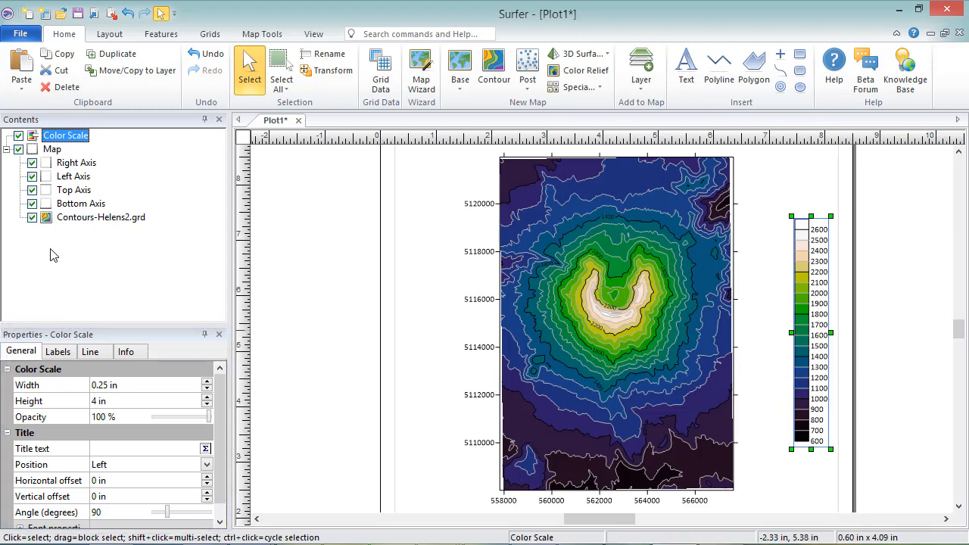
click(101, 217)
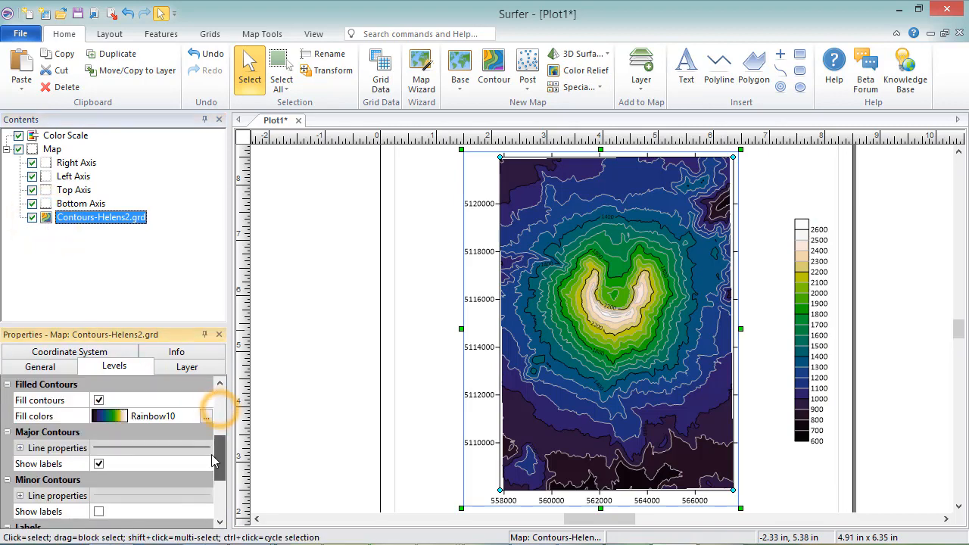
Set the minor contour line style to Invisible under Minor Contours line properties
scroll(down, 3)
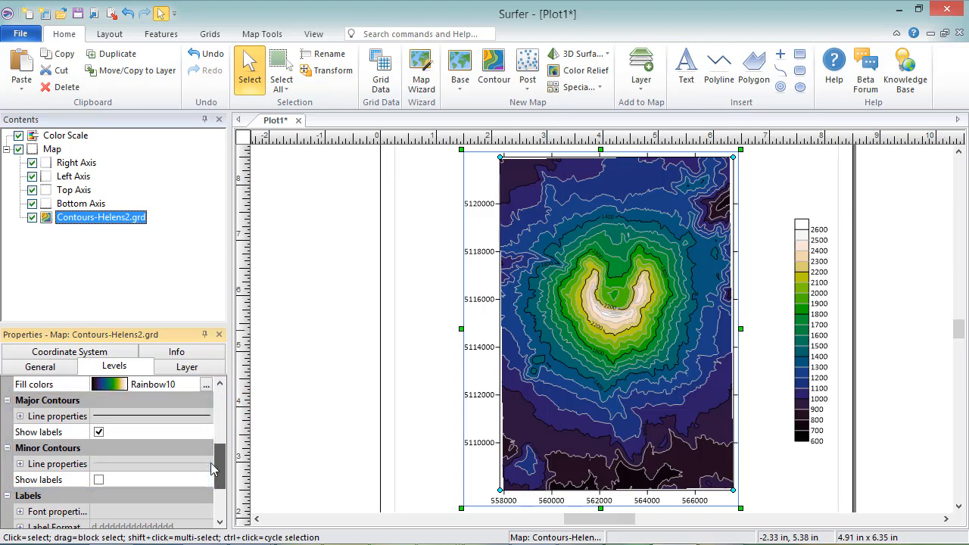
click(20, 416)
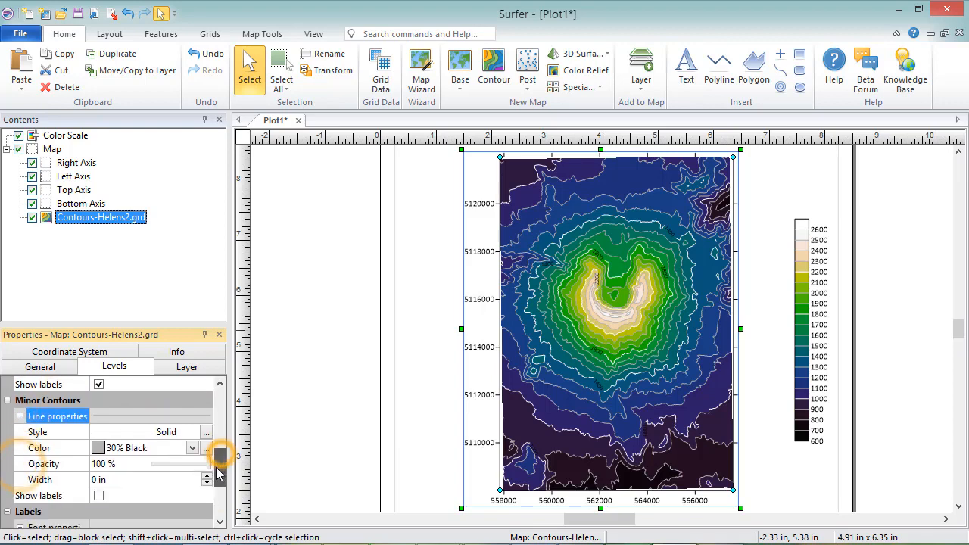
click(152, 431)
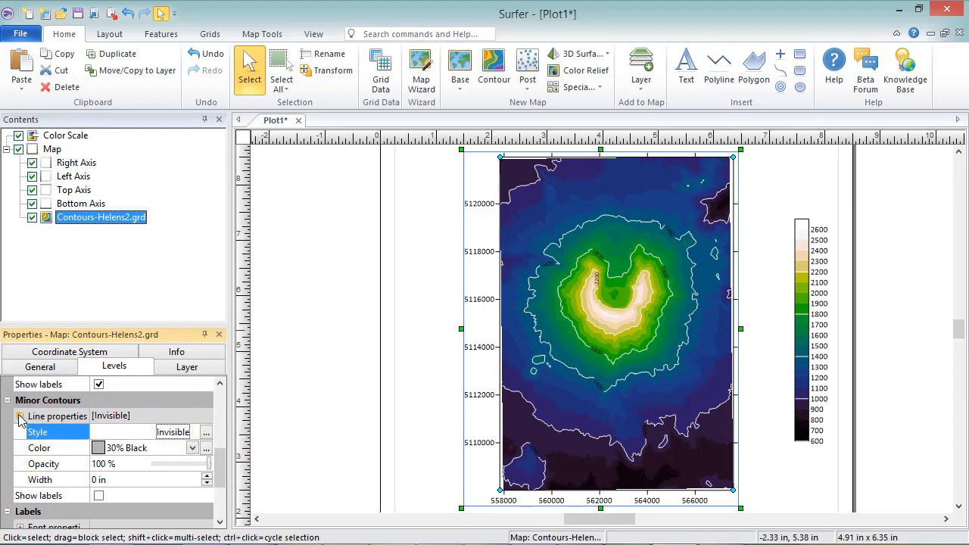
click(20, 416)
text(m)
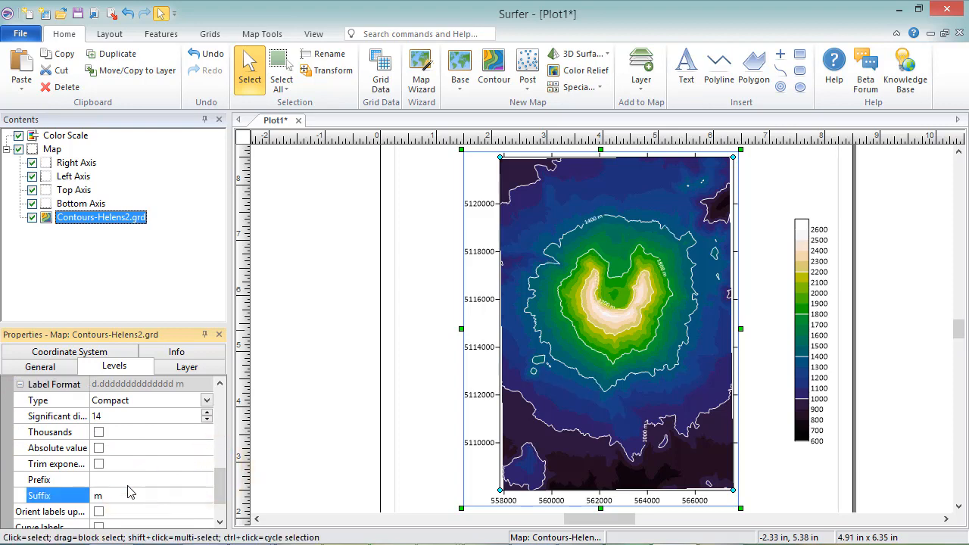
Collapse Label Format to review curved label settings, tolerance about 1.065
click(98, 463)
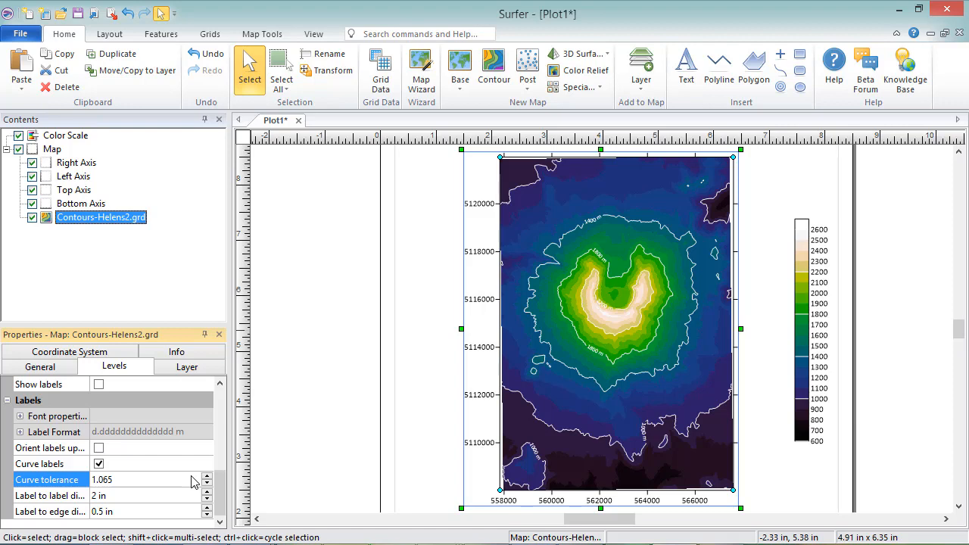
Start the Contour Labels tool from Map Tools to reposition labels like 1000 m
click(261, 33)
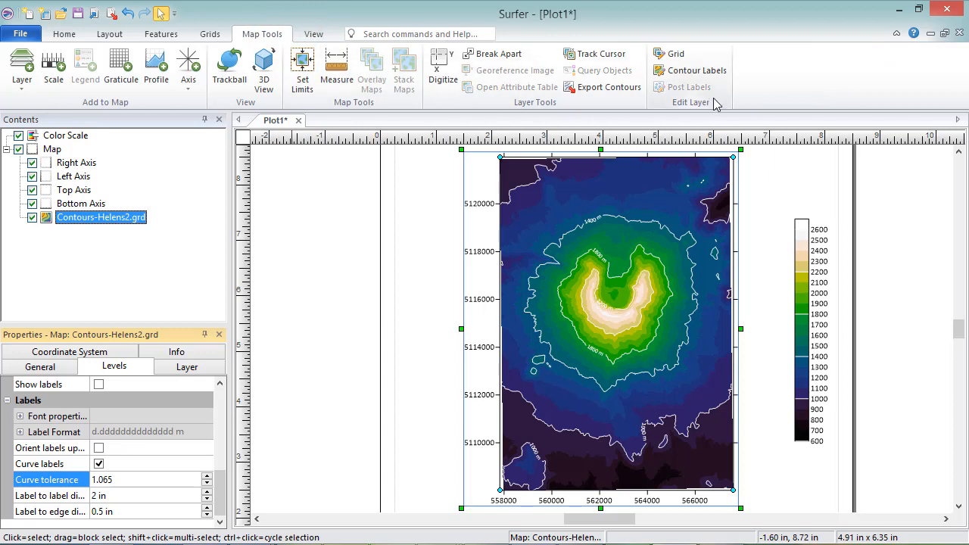
click(690, 70)
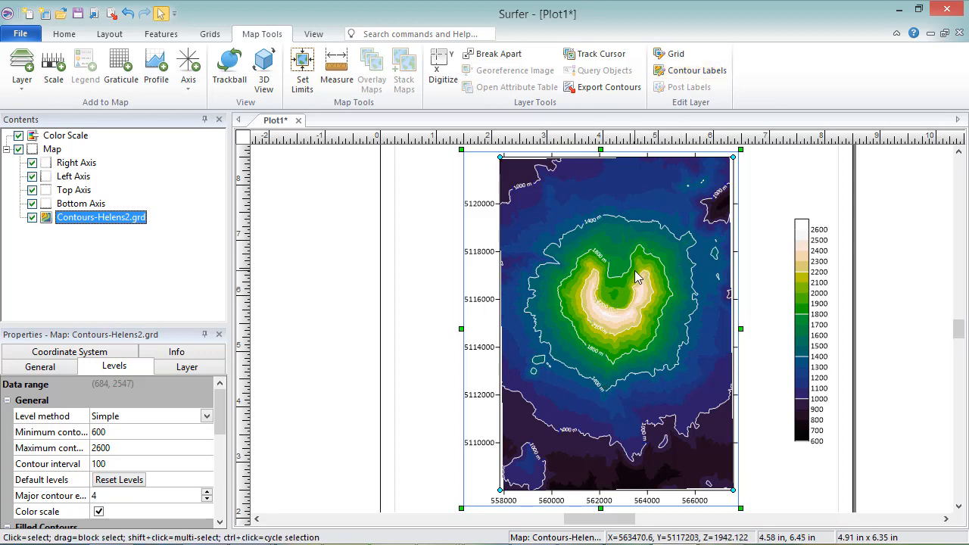
Show the Helens2 layer's coordinate system properties, currently an unreferenced local system
click(186, 367)
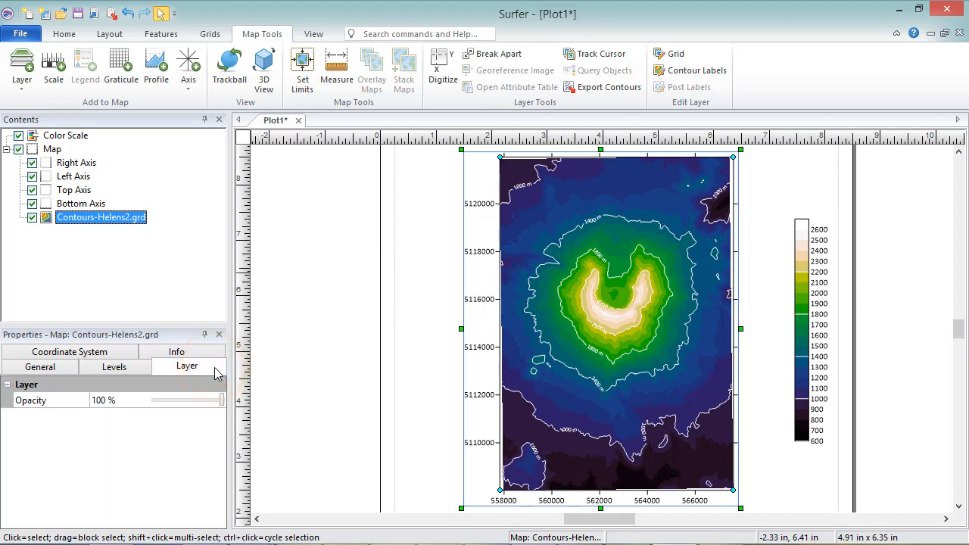
drag(220, 400, 192, 399)
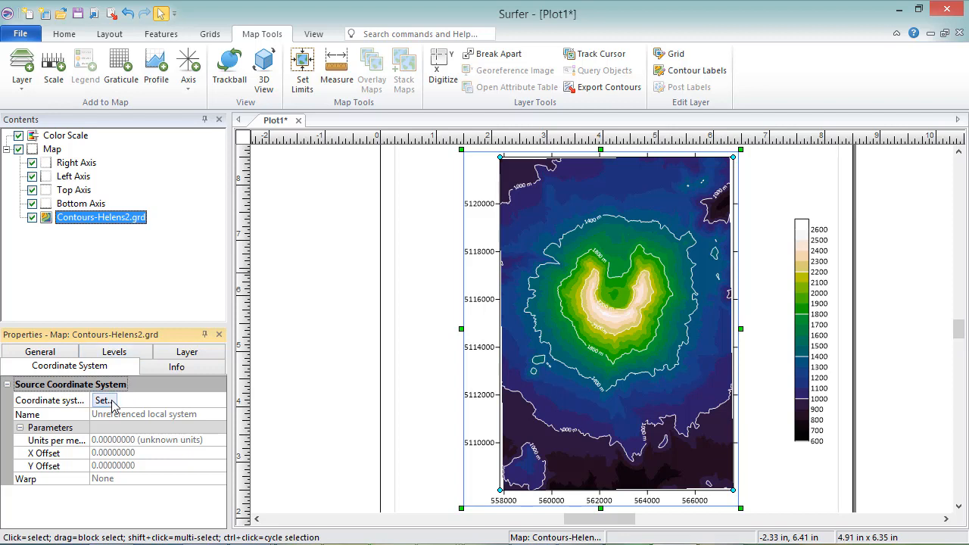
Reference the Helens2 layer to WGS84 UTM zone 11N, accepting the label-edit warning
click(103, 399)
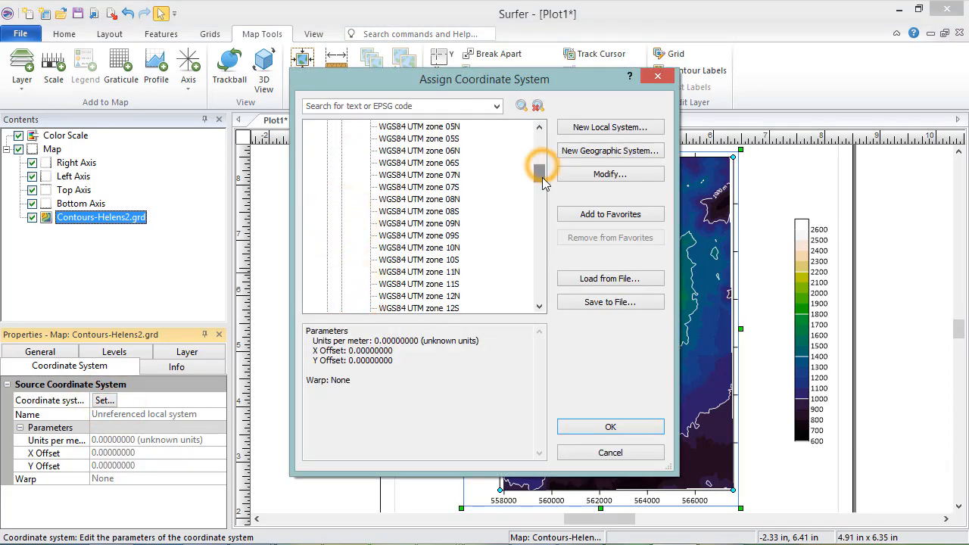
click(418, 271)
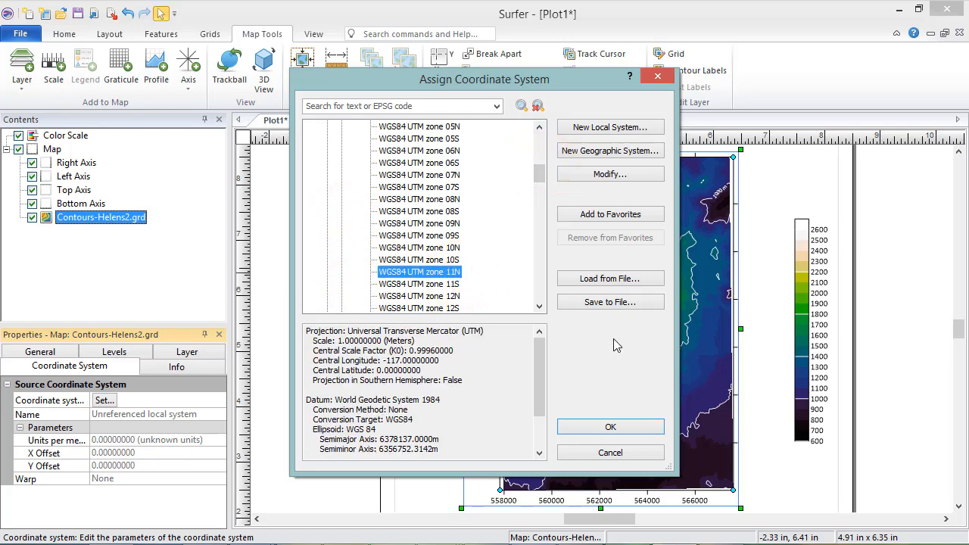
click(610, 426)
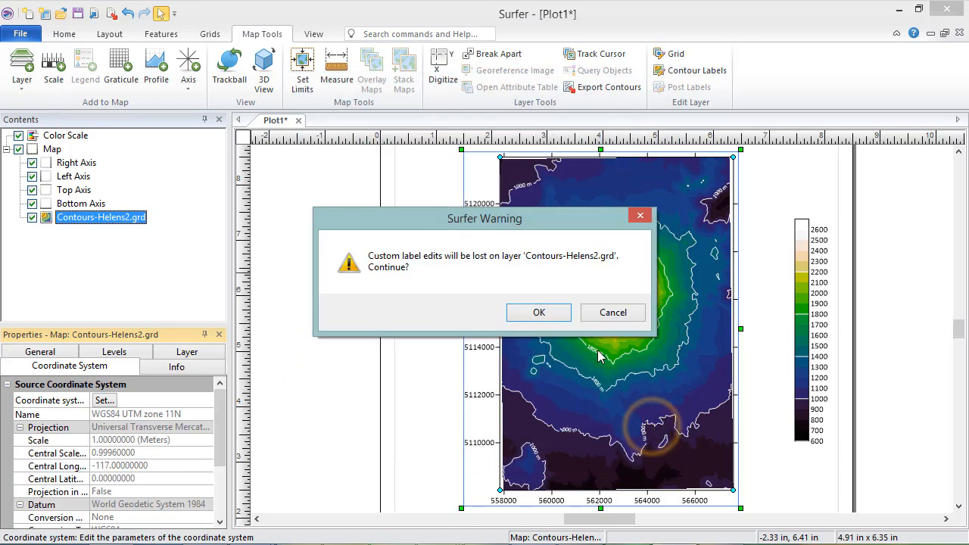
click(538, 312)
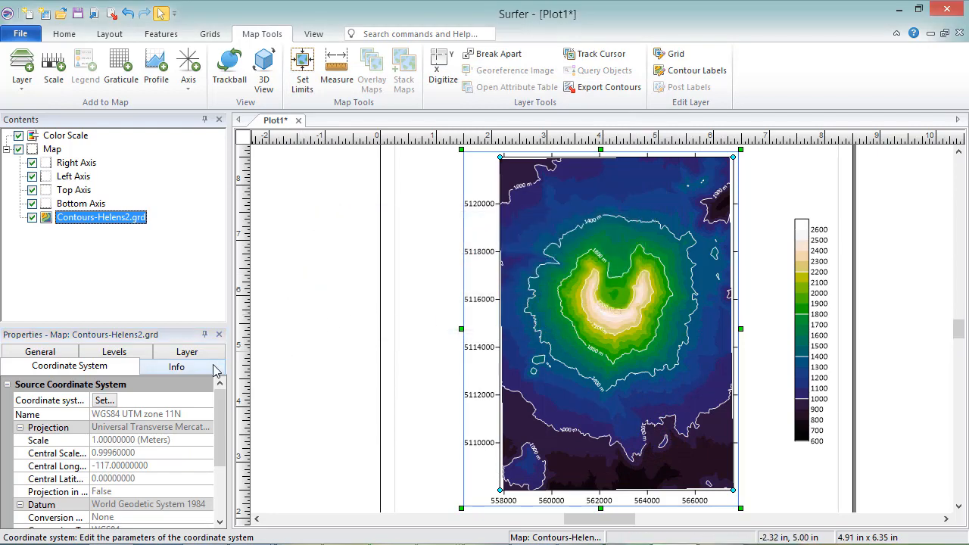
click(176, 367)
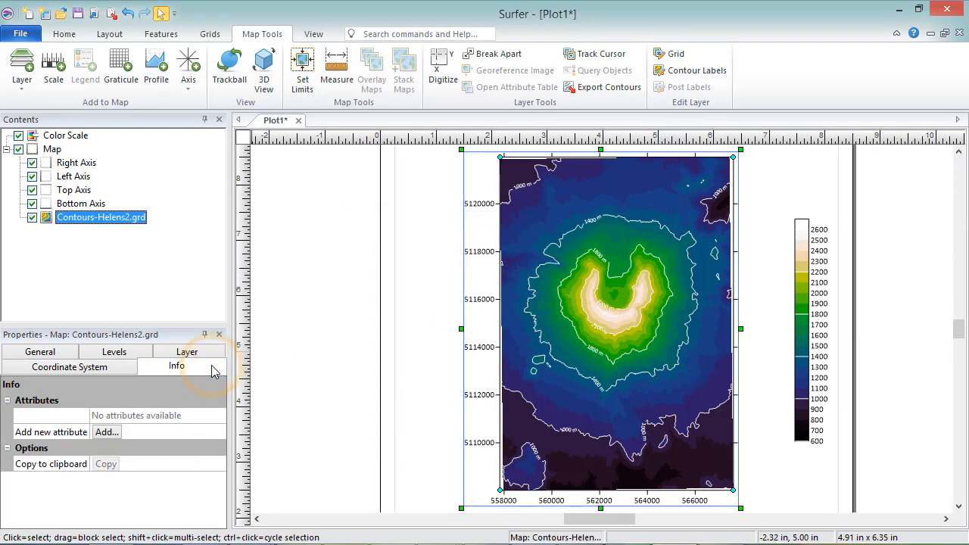